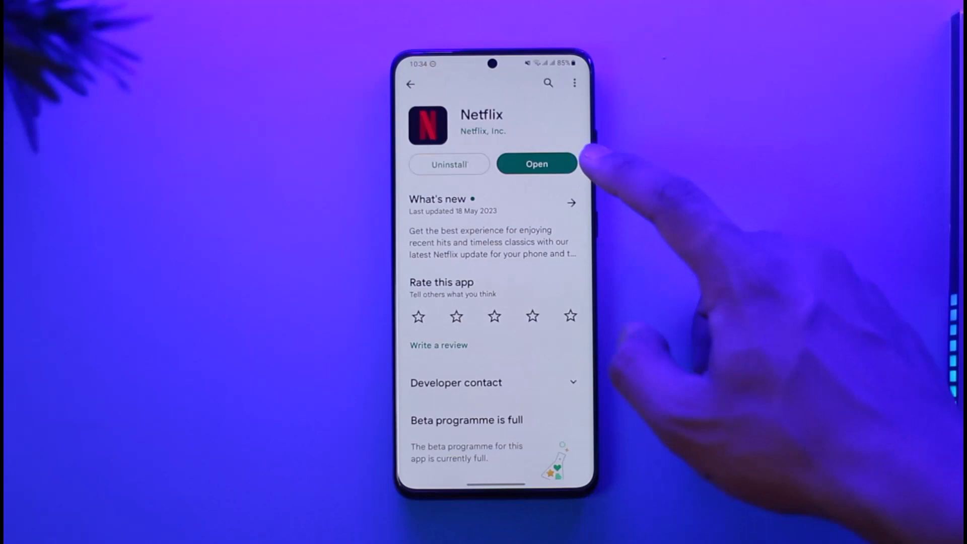
# - Launch Netflix from its Google Play Store page
pyautogui.click(536, 164)
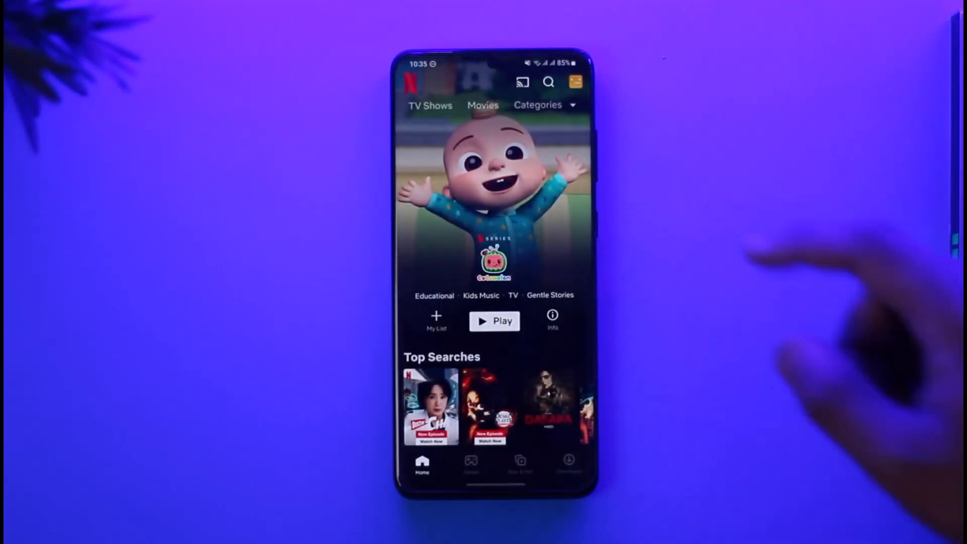
# - Go through Profiles & More to the App Settings page
pyautogui.click(574, 82)
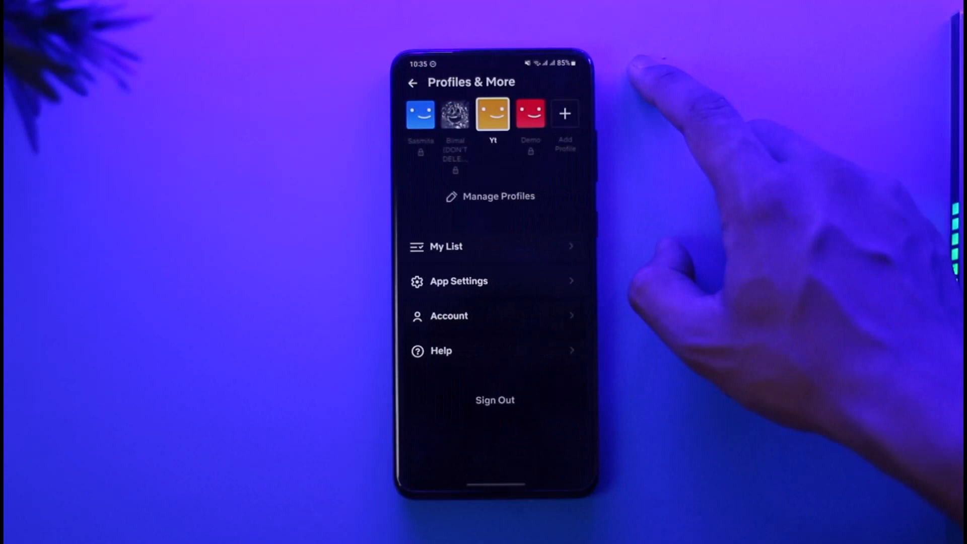
pyautogui.moveTo(574, 296)
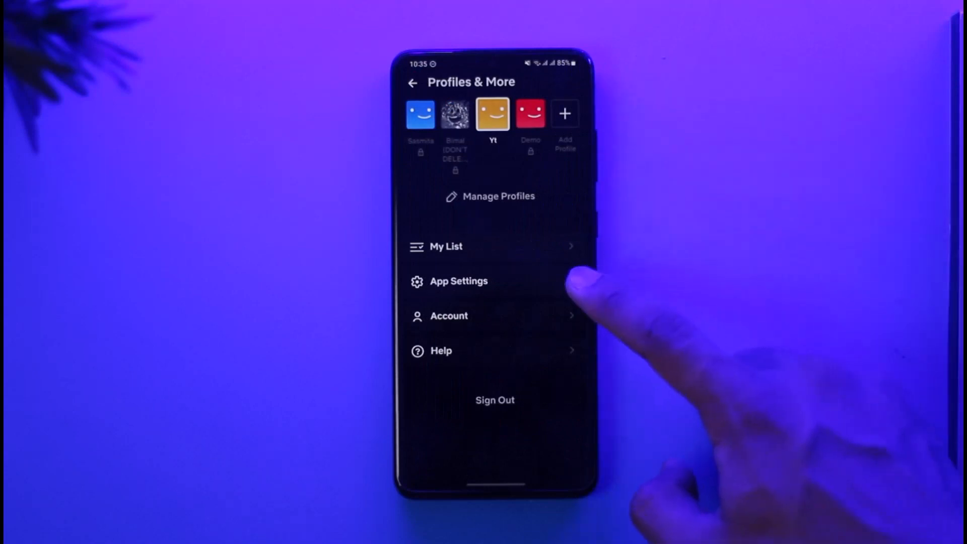
pyautogui.click(458, 281)
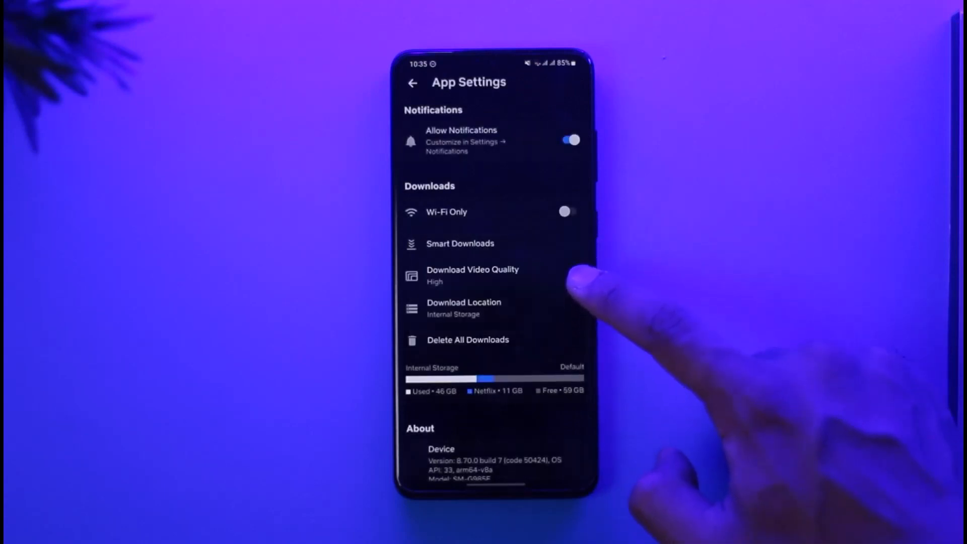
# - Open the Cellular Data Usage dialog under Video Playback
pyautogui.click(463, 307)
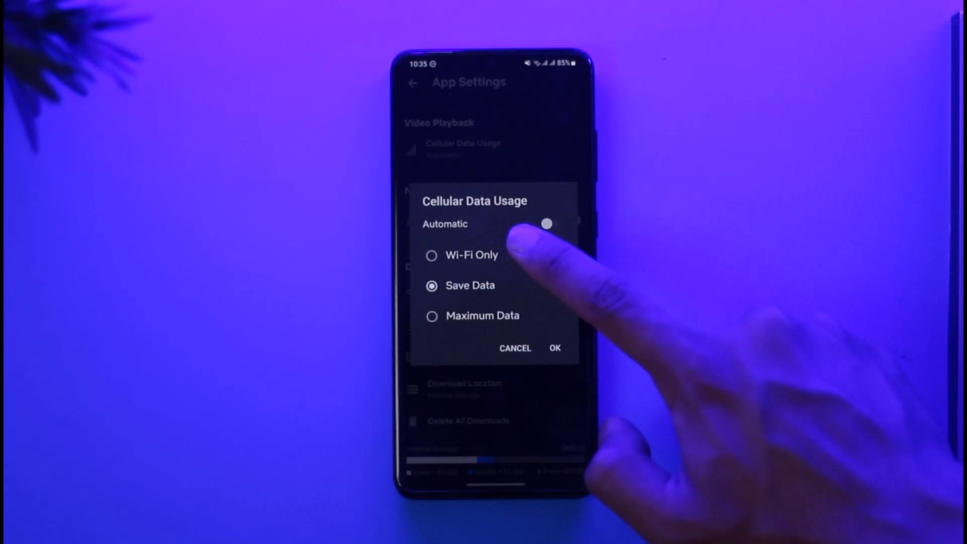
# - Choose Wi-Fi Only for cellular data usage, confirm, and scroll App Settings
pyautogui.click(432, 255)
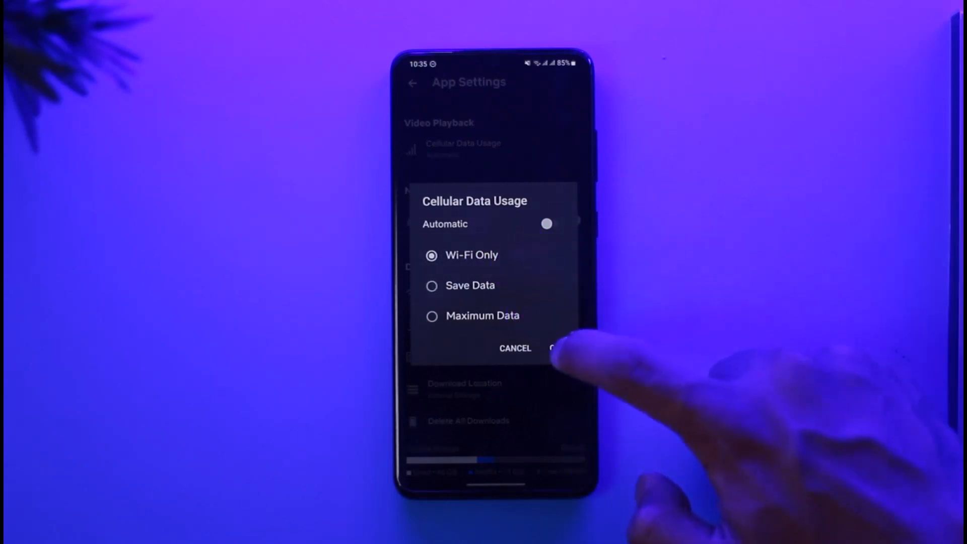
pyautogui.click(561, 348)
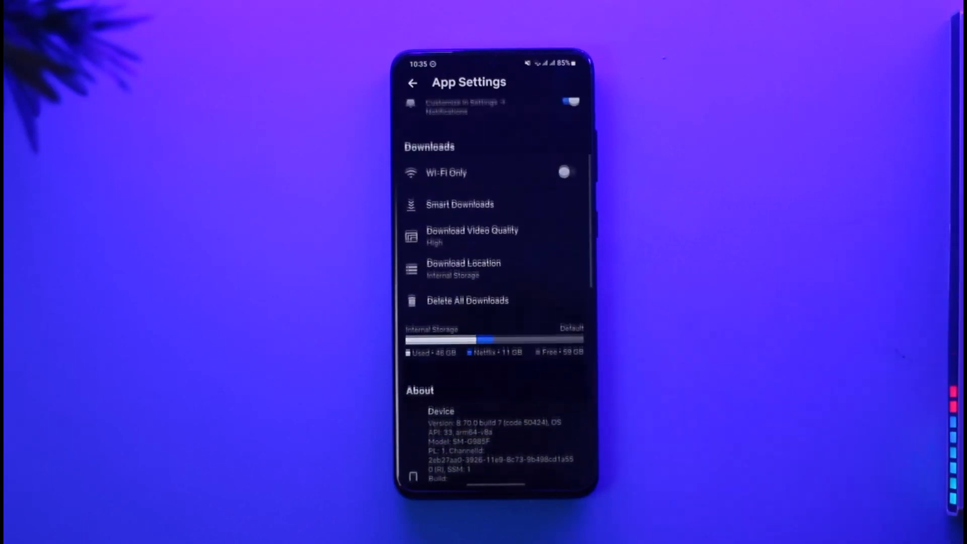
pyautogui.scroll(-3)
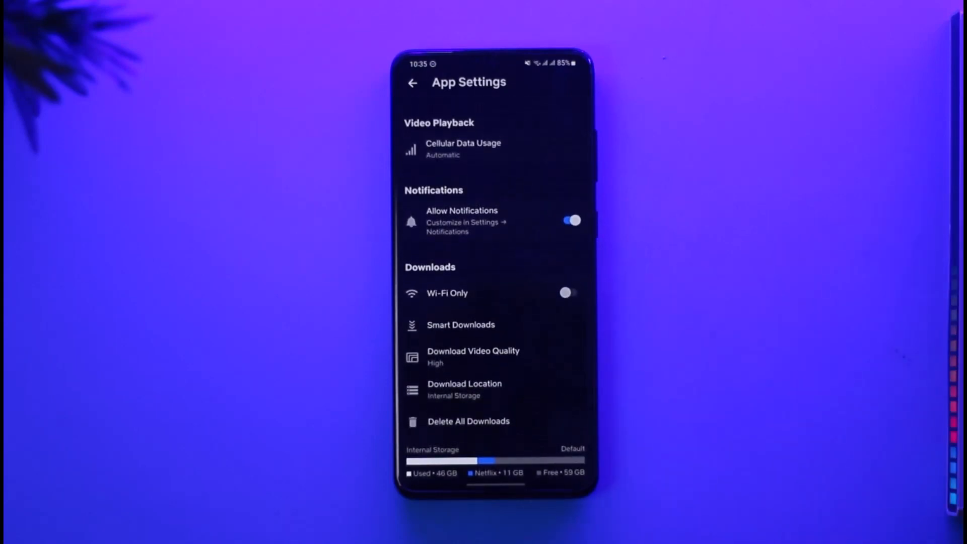